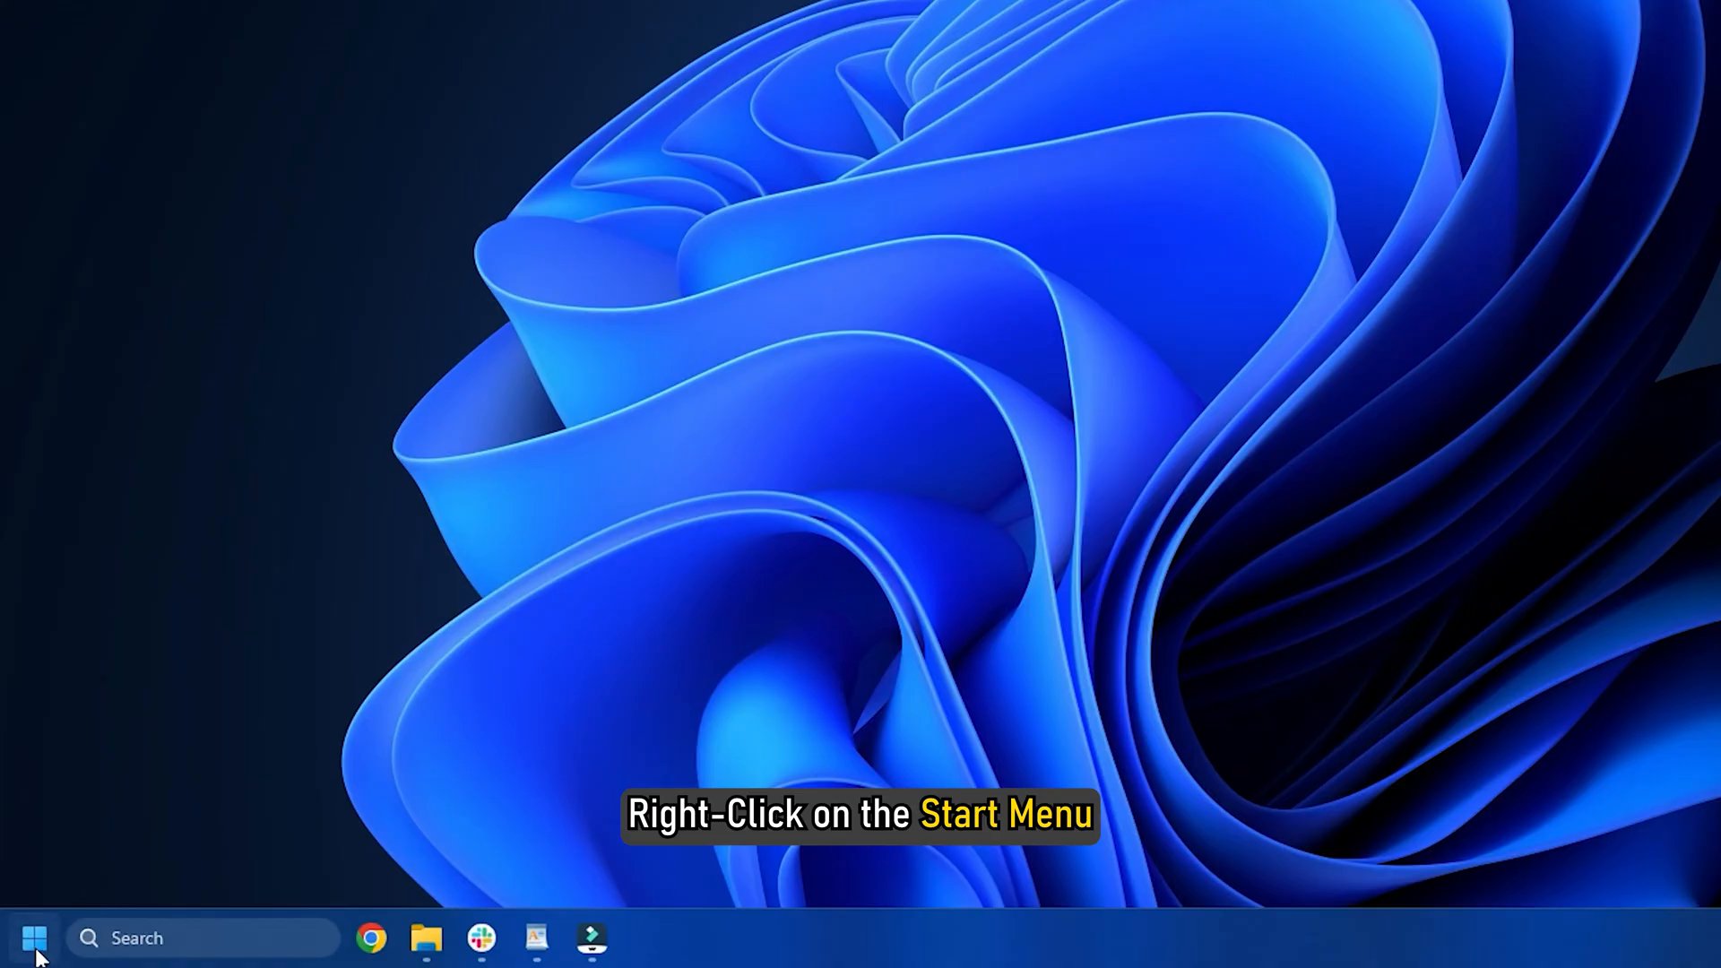
# - End the Shell Infrastructure Host process in Task Manager, abandoning unsaved data
pyautogui.rightClick(34, 938)
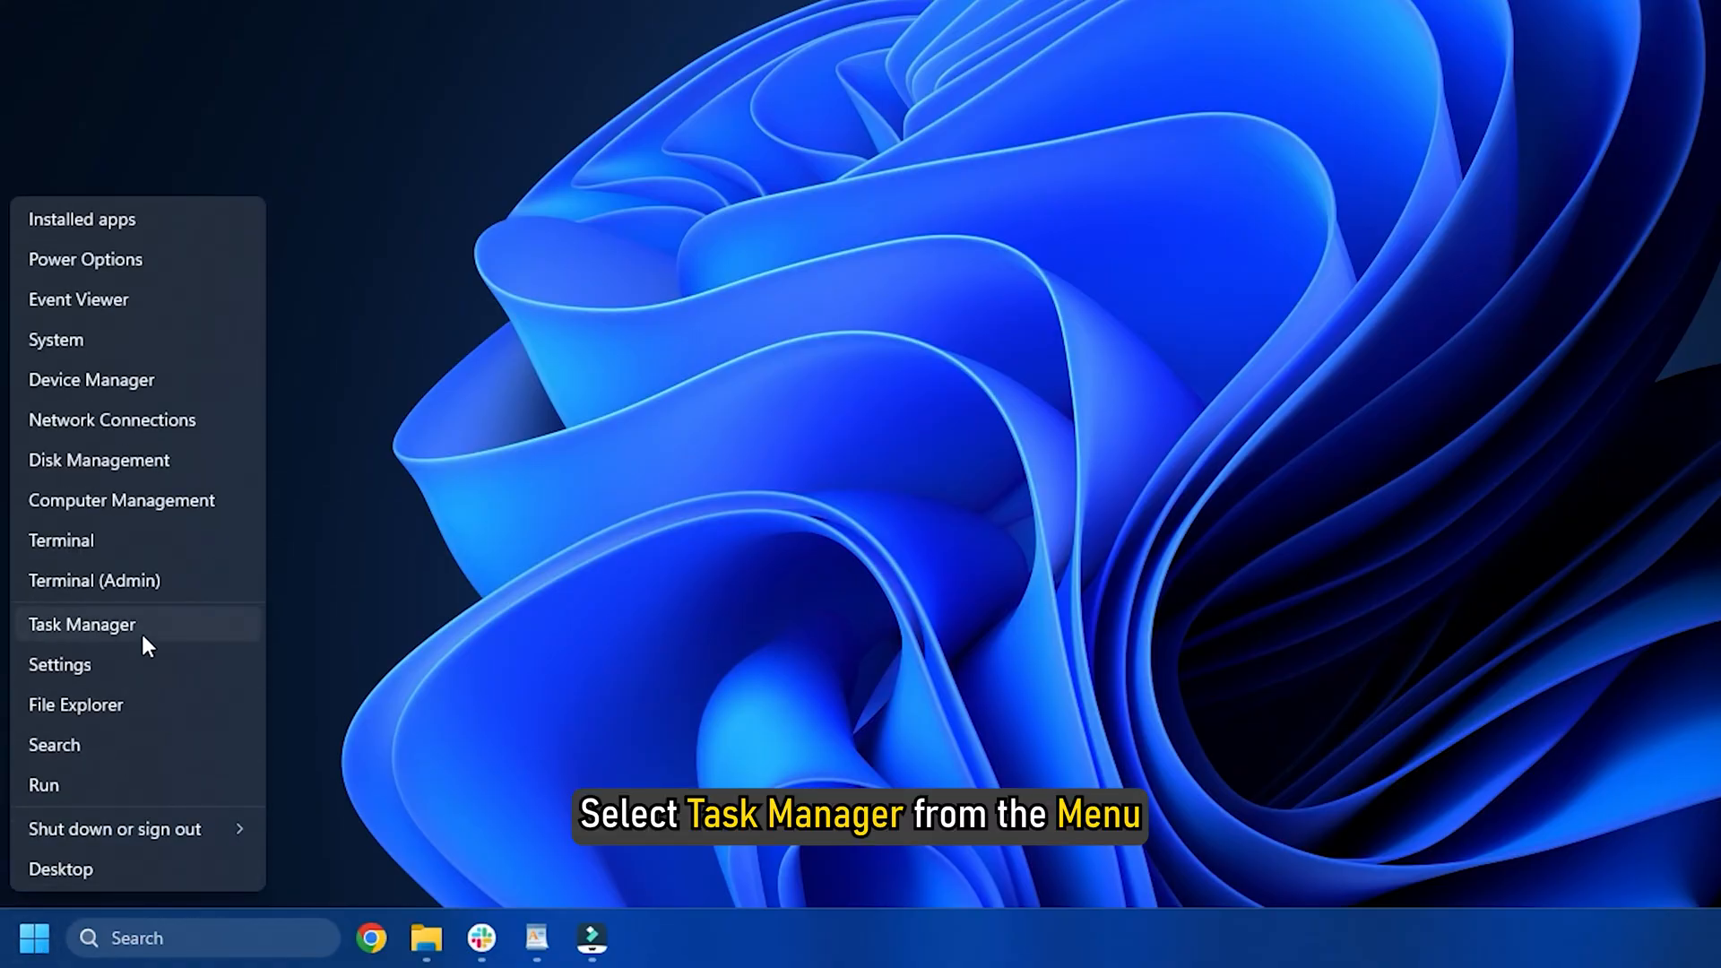
pyautogui.click(82, 624)
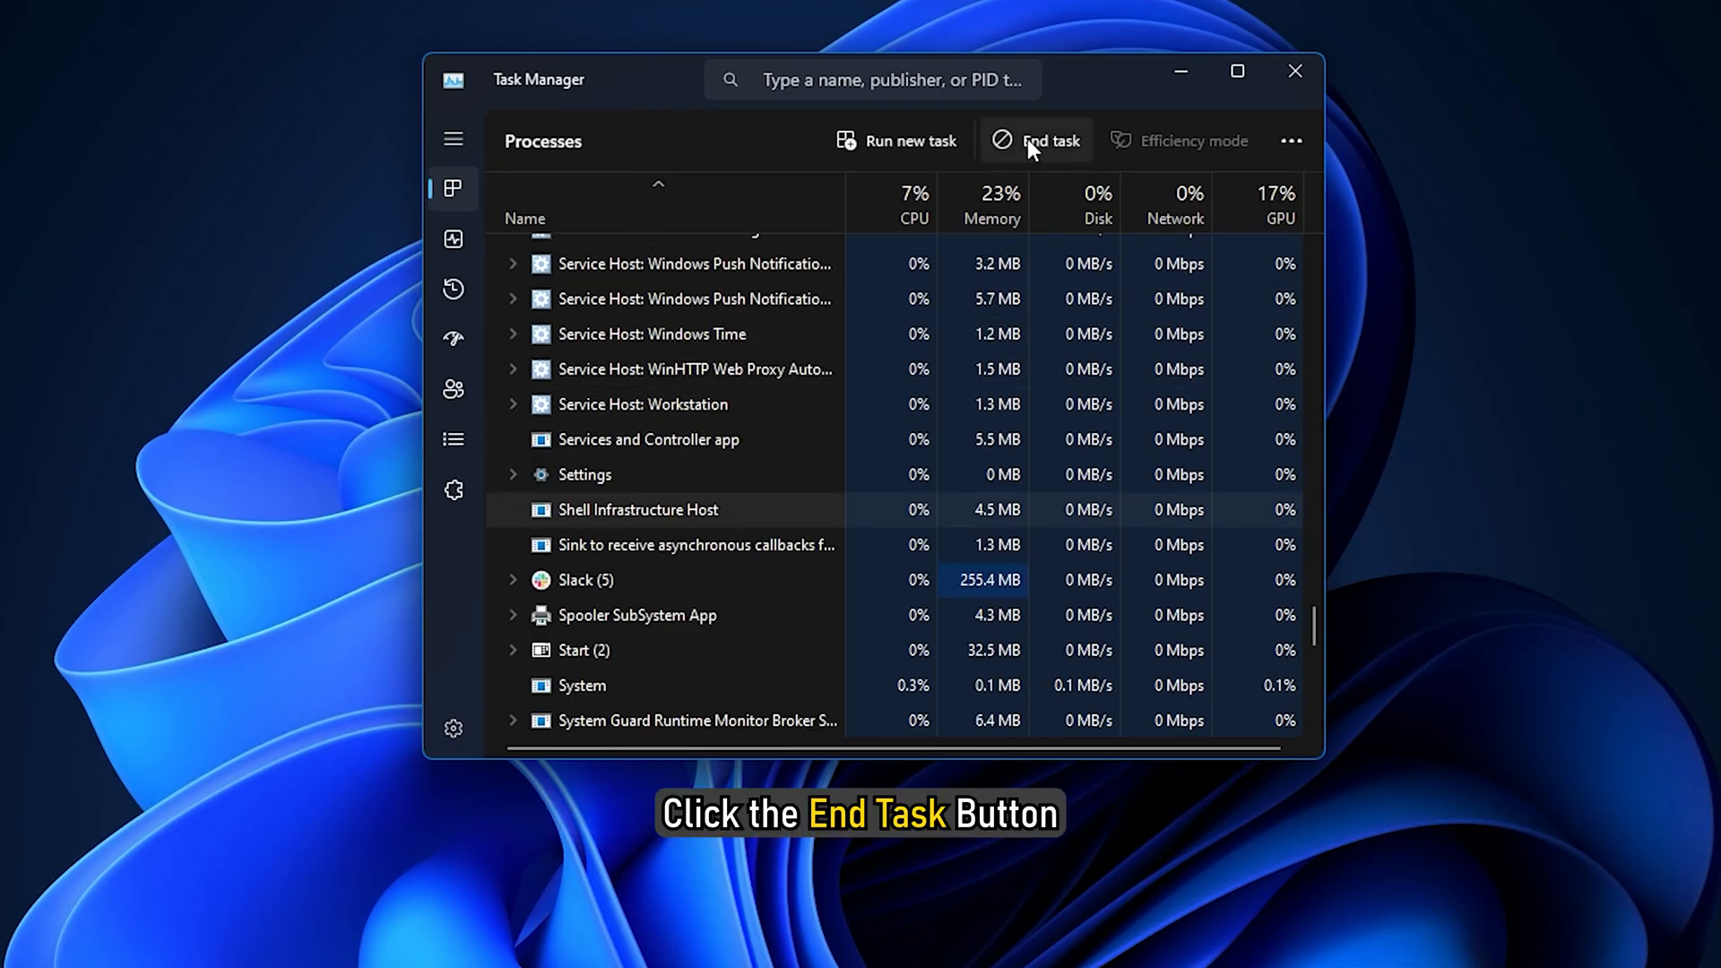
pyautogui.click(1049, 140)
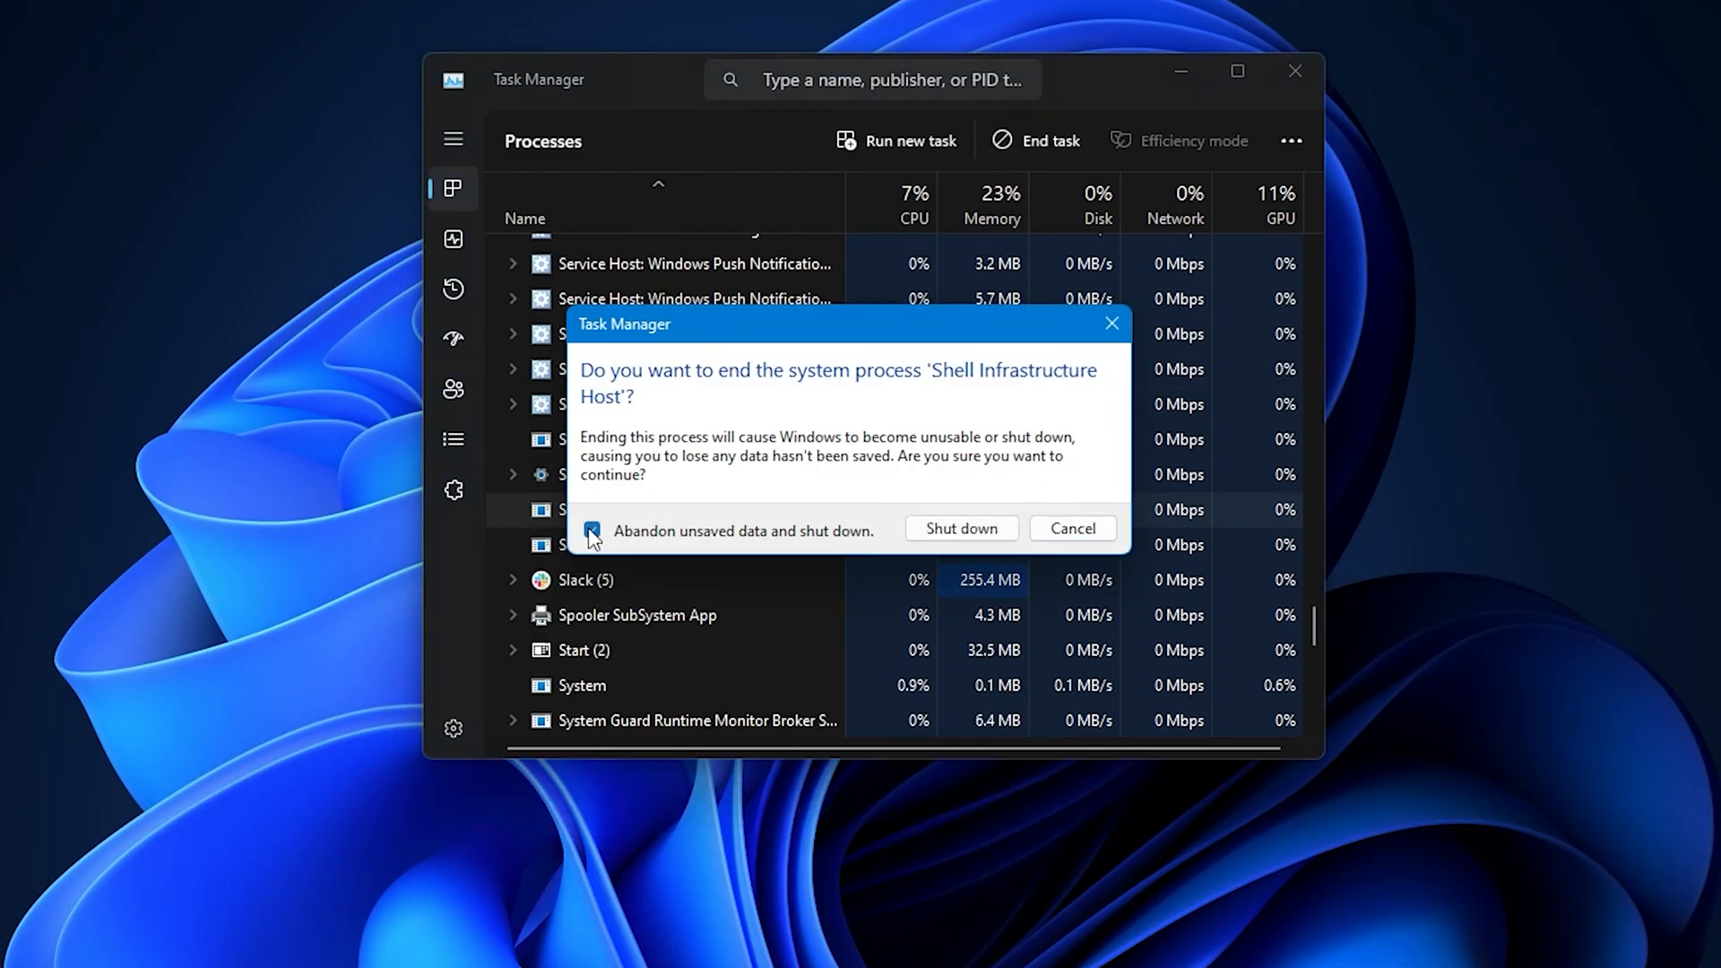
pyautogui.click(959, 529)
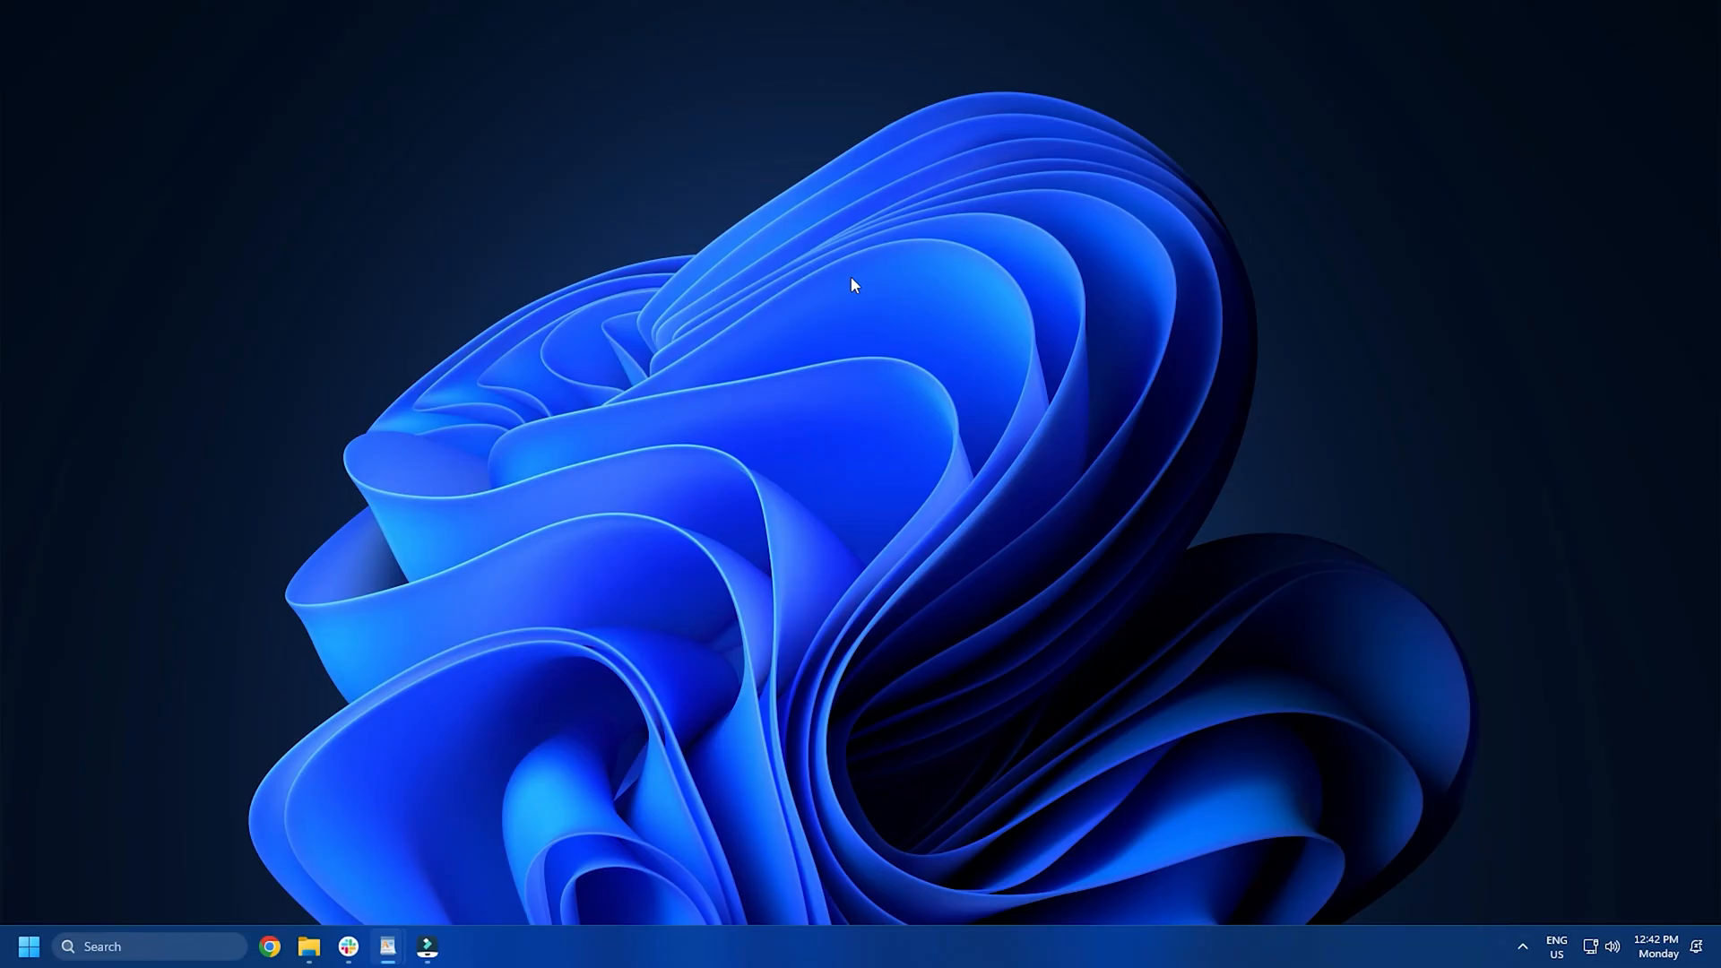
# - Run the System Maintenance troubleshooter check to completion and close it
pyautogui.write('system main')
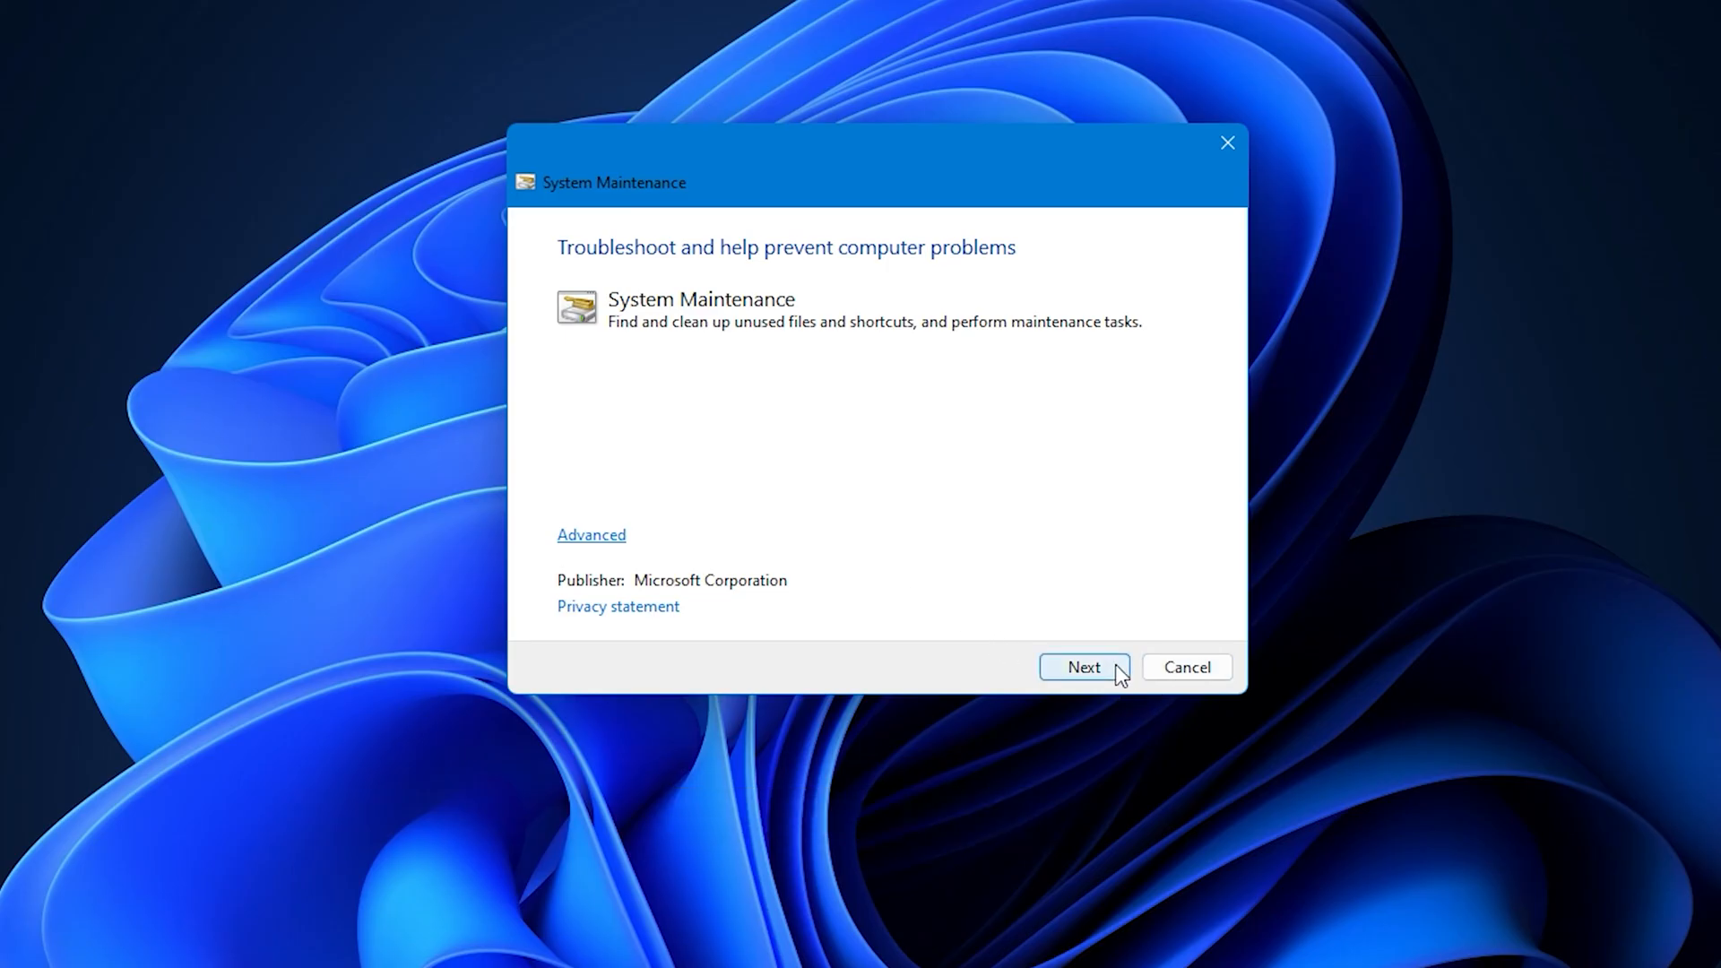
pyautogui.click(1083, 667)
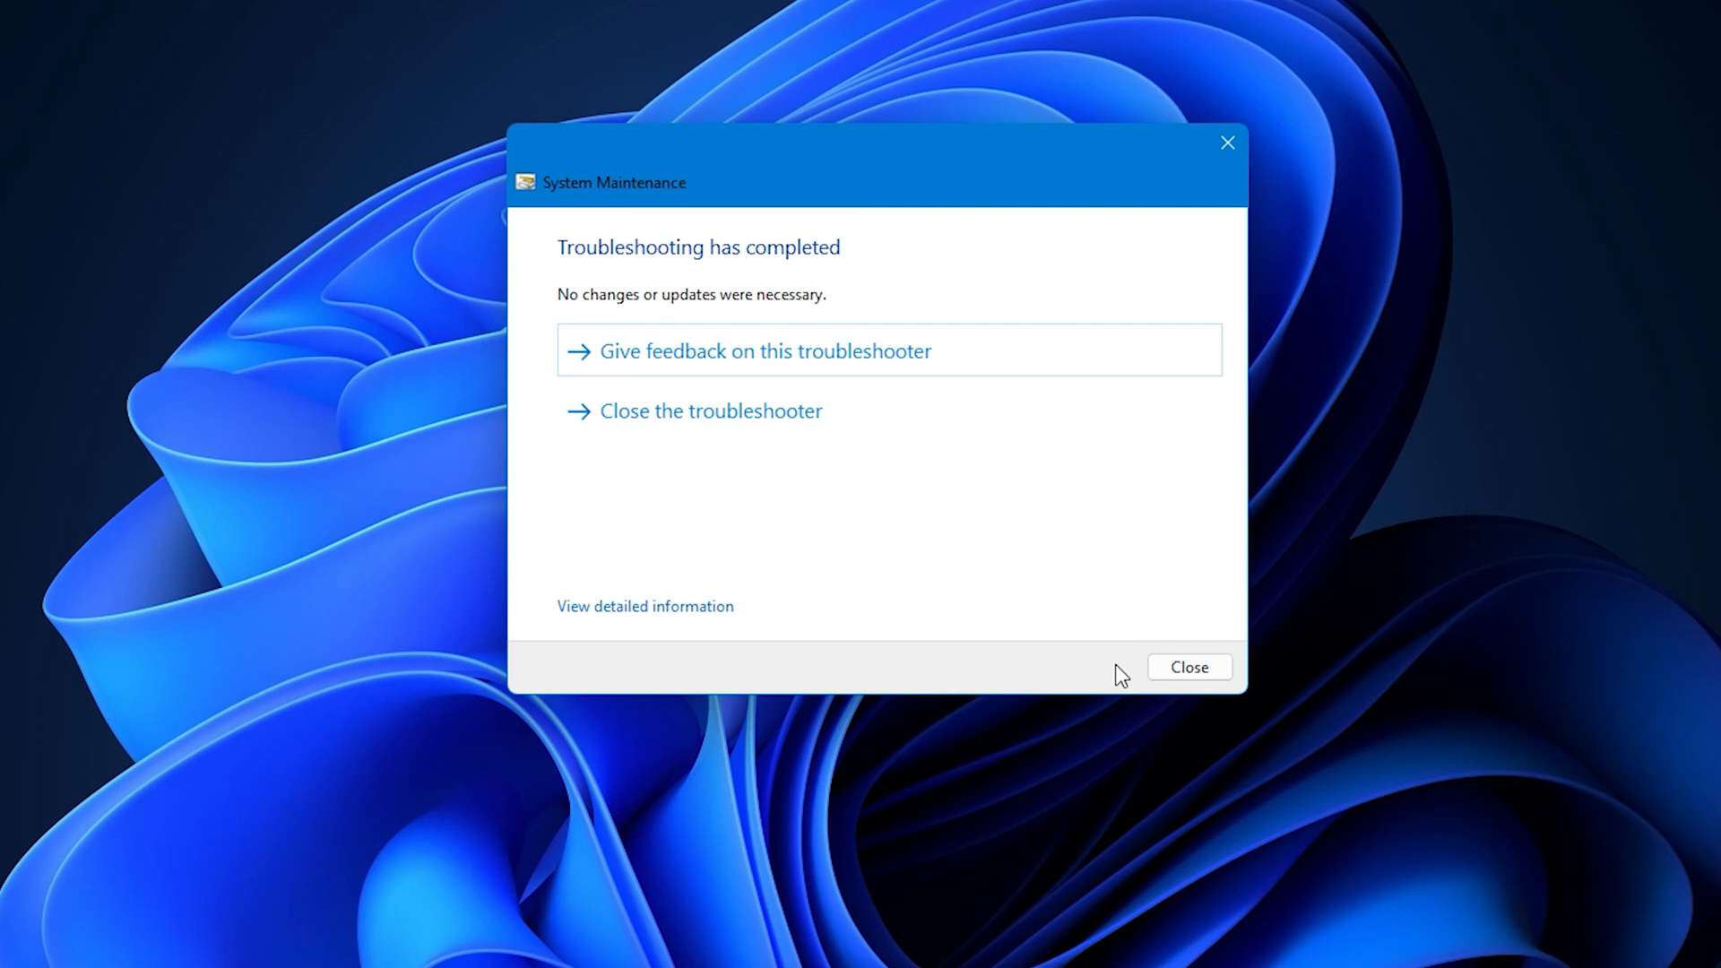
pyautogui.click(1187, 667)
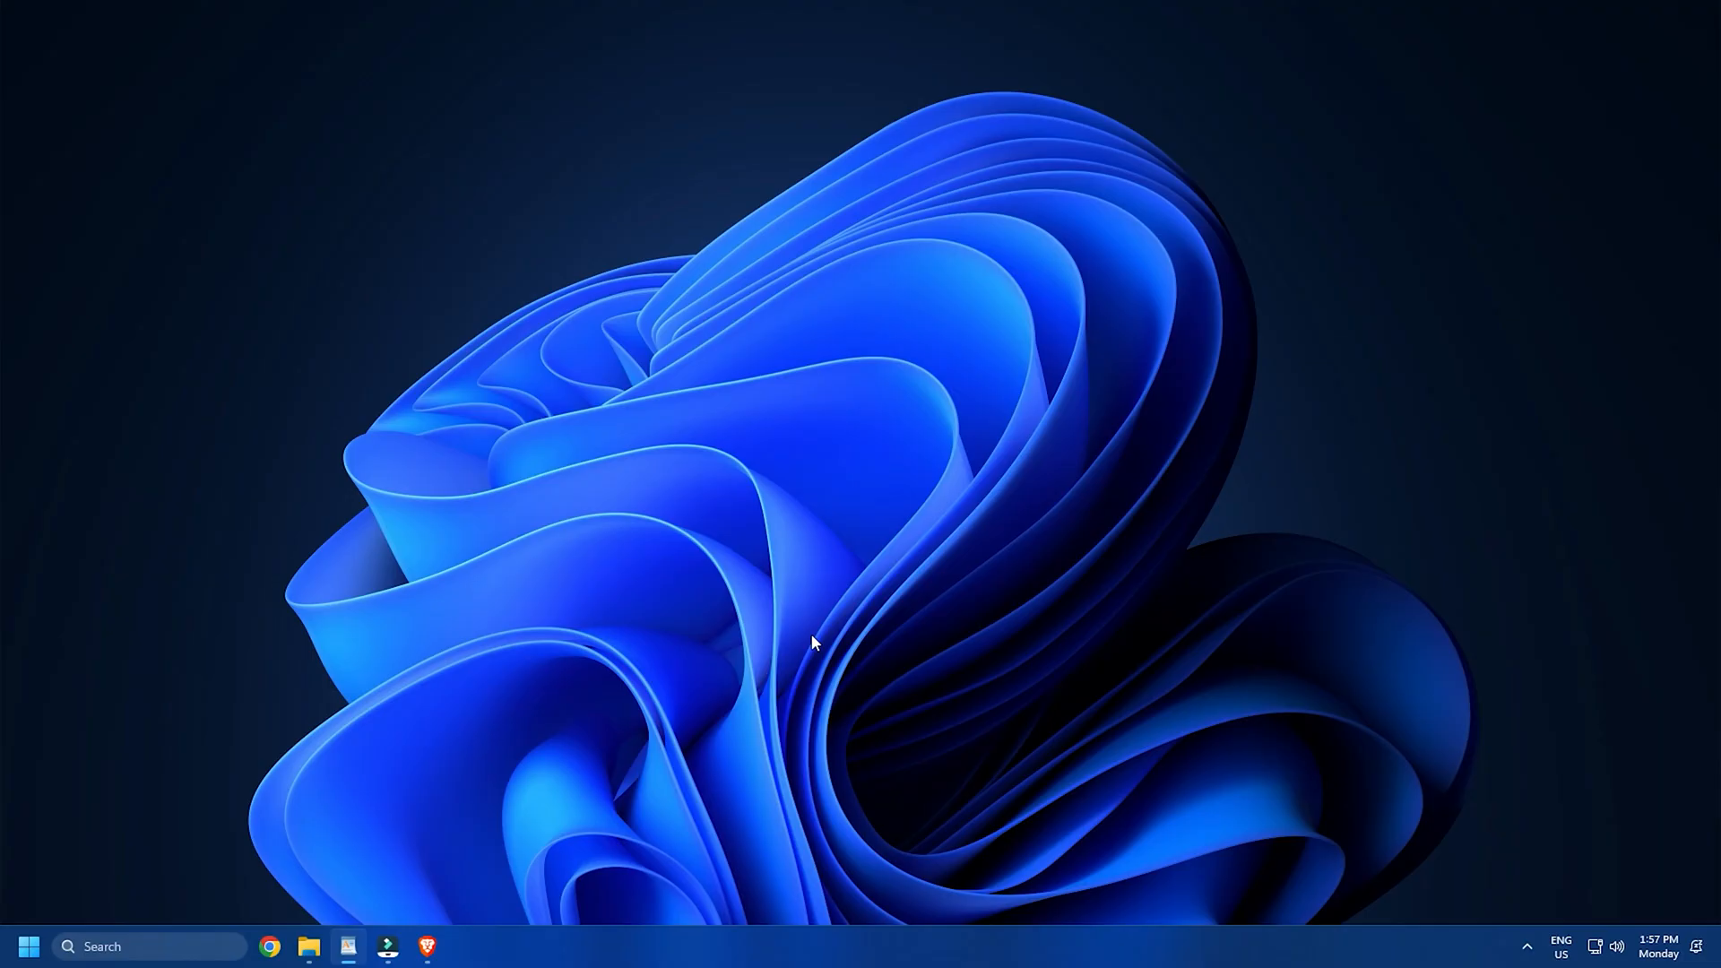
# - Bring up the Start button's quick list of system tools
pyautogui.rightClick(27, 945)
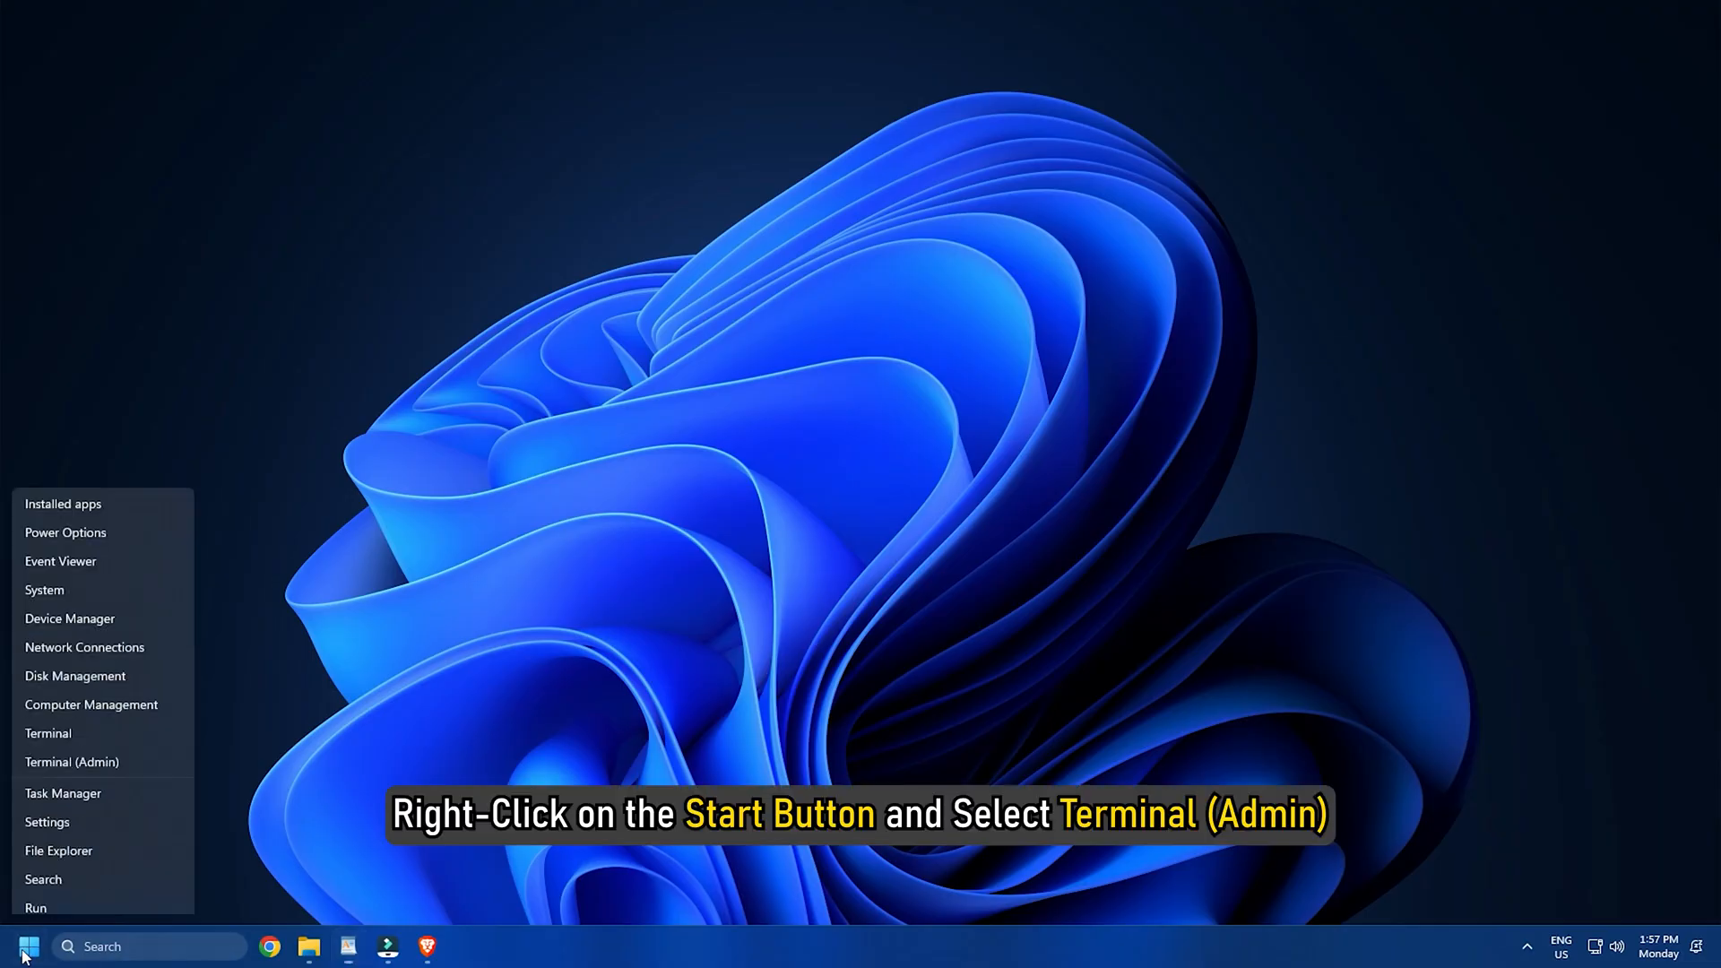
# - Remove the Microsoft.Windows.Photos package with get-appxpackage | remove-appxpackage in an admin terminal
pyautogui.click(72, 762)
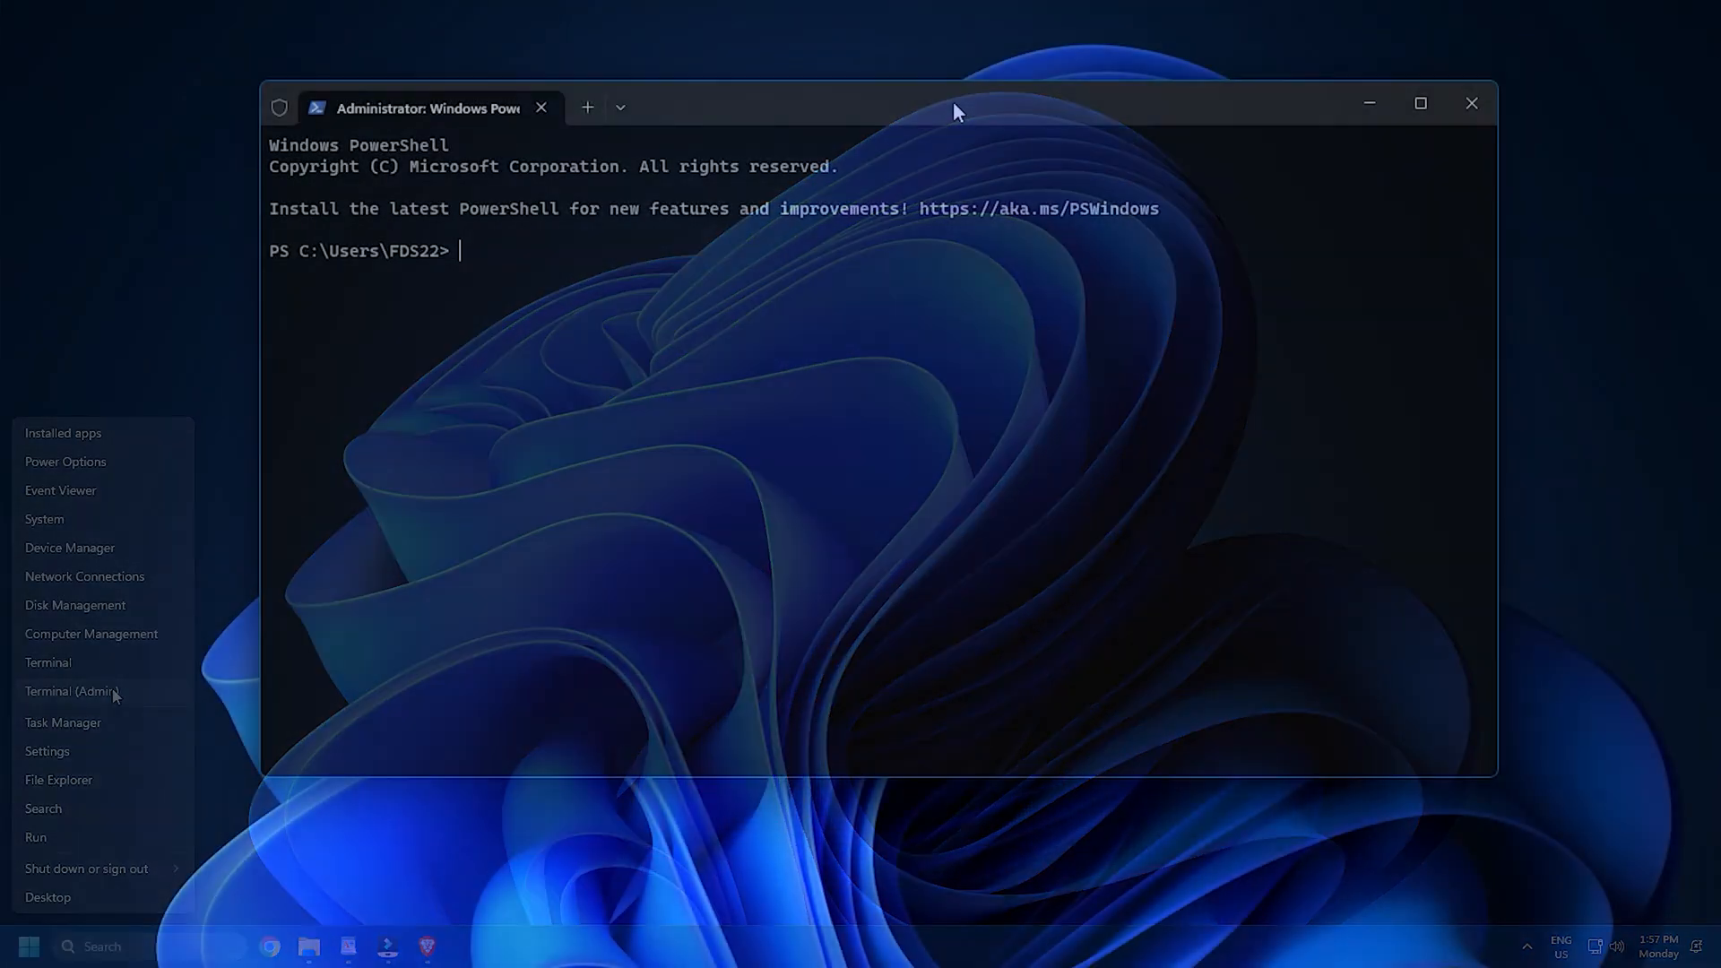
pyautogui.write('get-appxpackage *Microsoft.Windows.Photos* | remove-appxpackage')
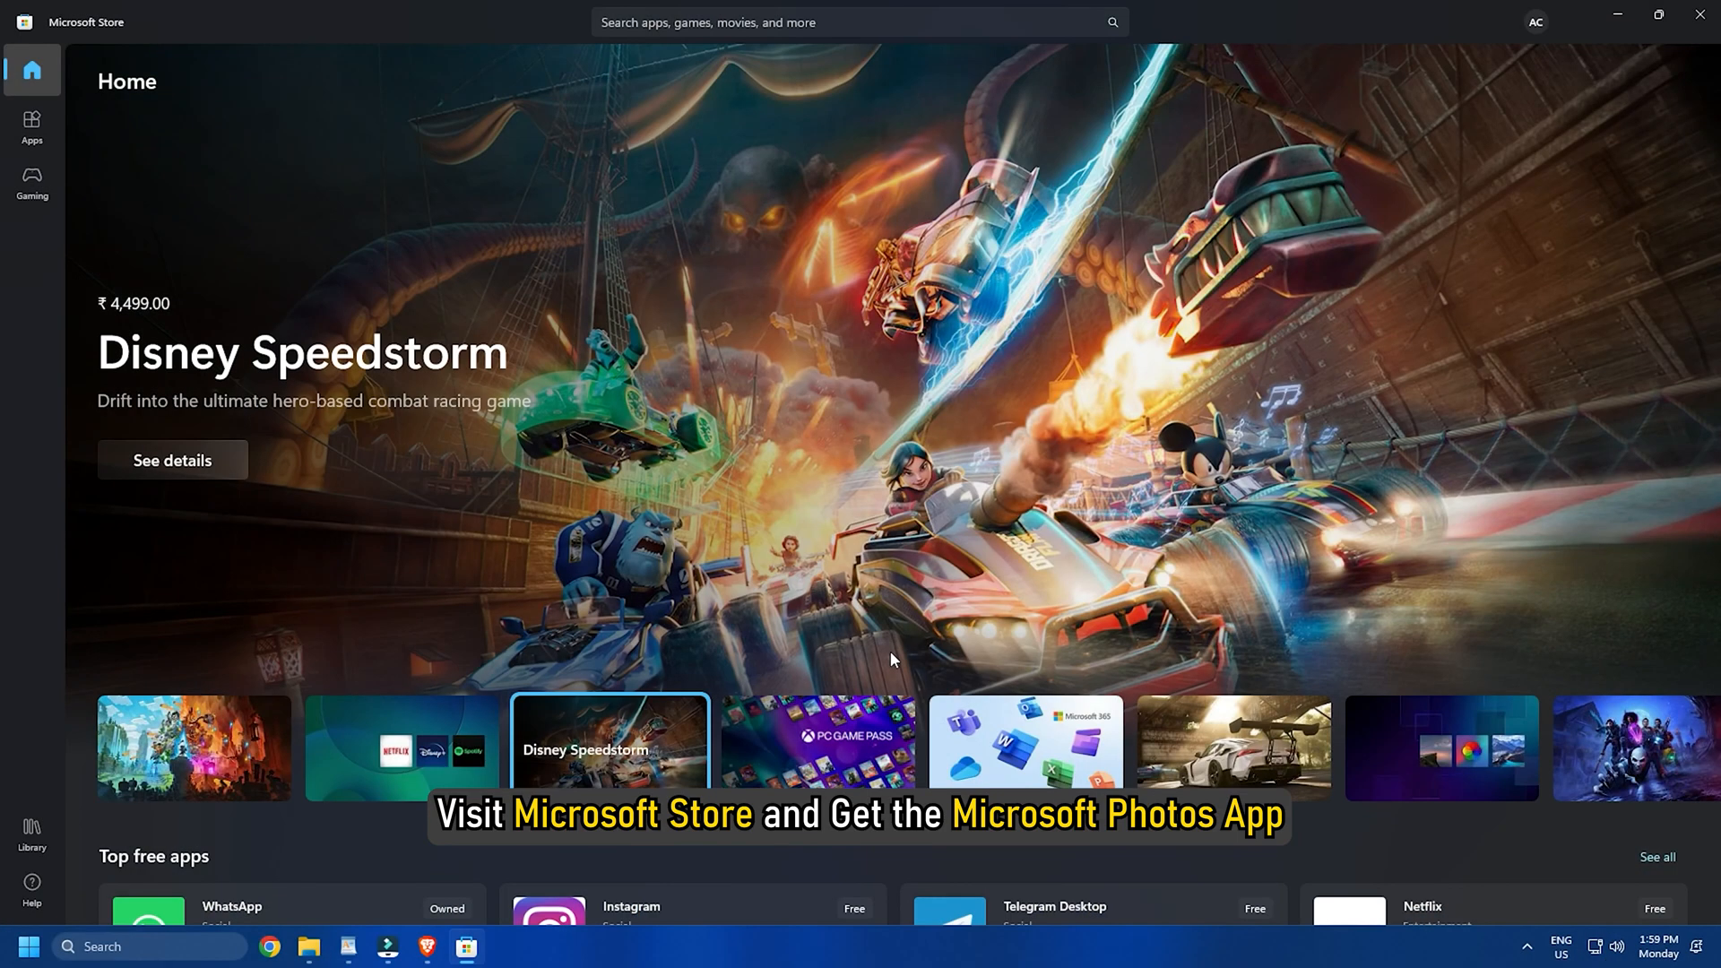
# - Search Microsoft Store for 'photos' to get Microsoft Photos again
pyautogui.write('photos')
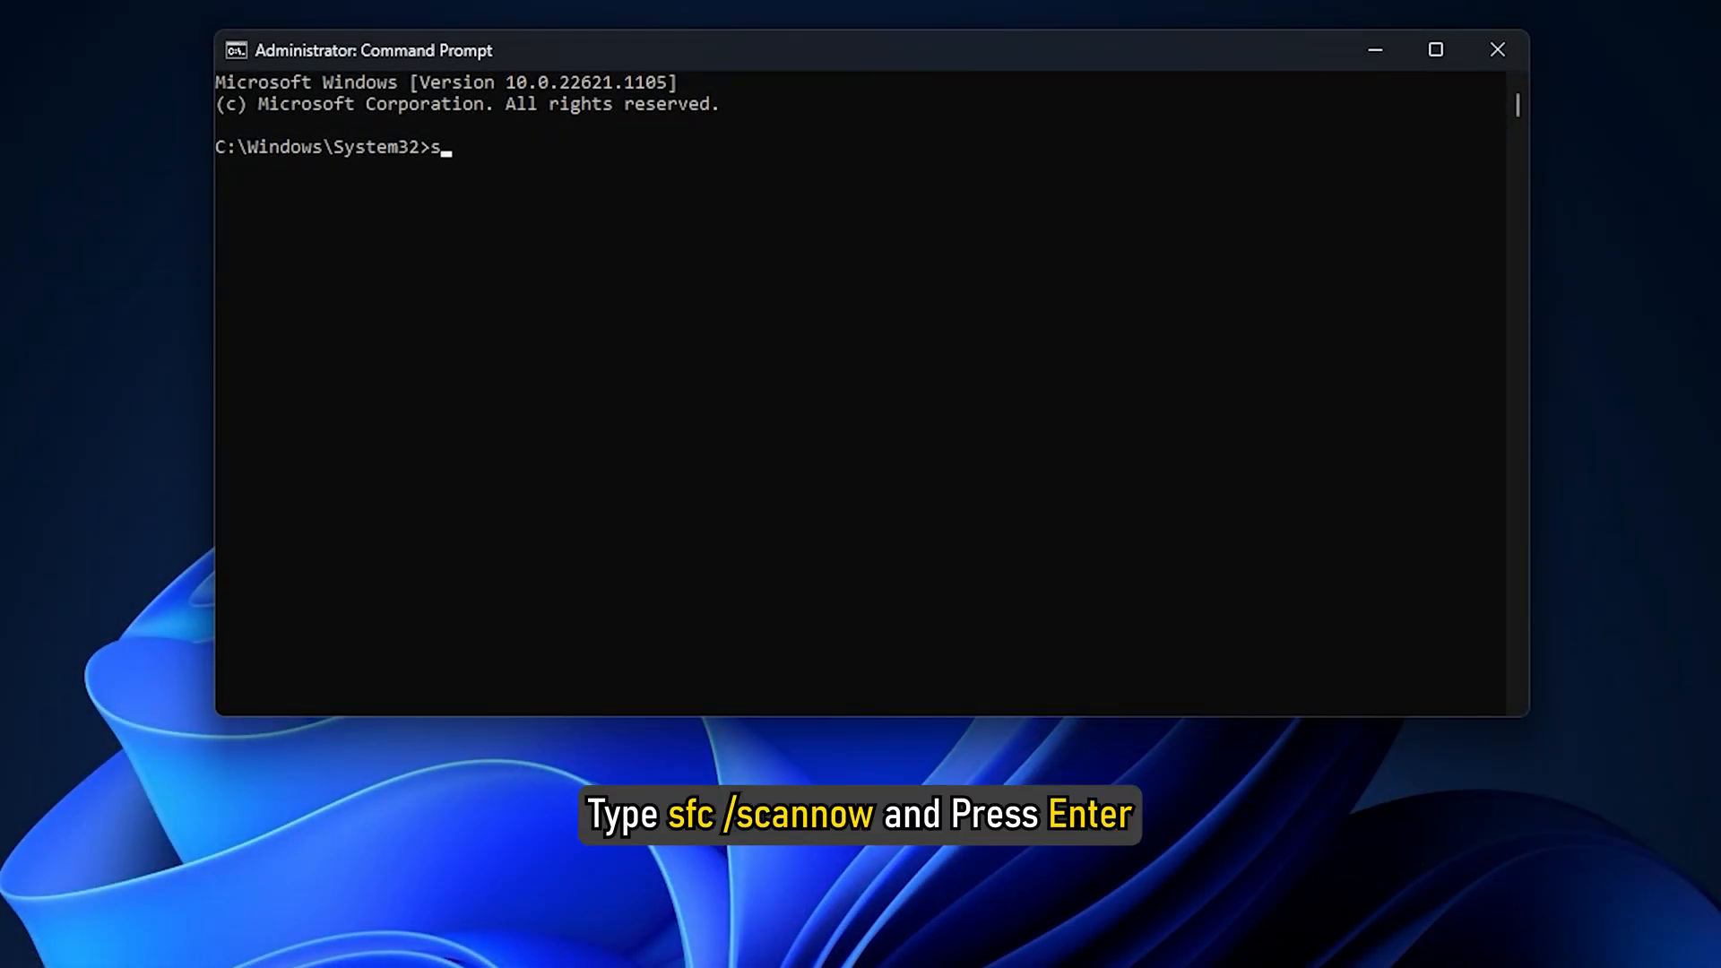
# - Run sfc /scannow to completion and close the Command Prompt window
pyautogui.write('fc /scan')
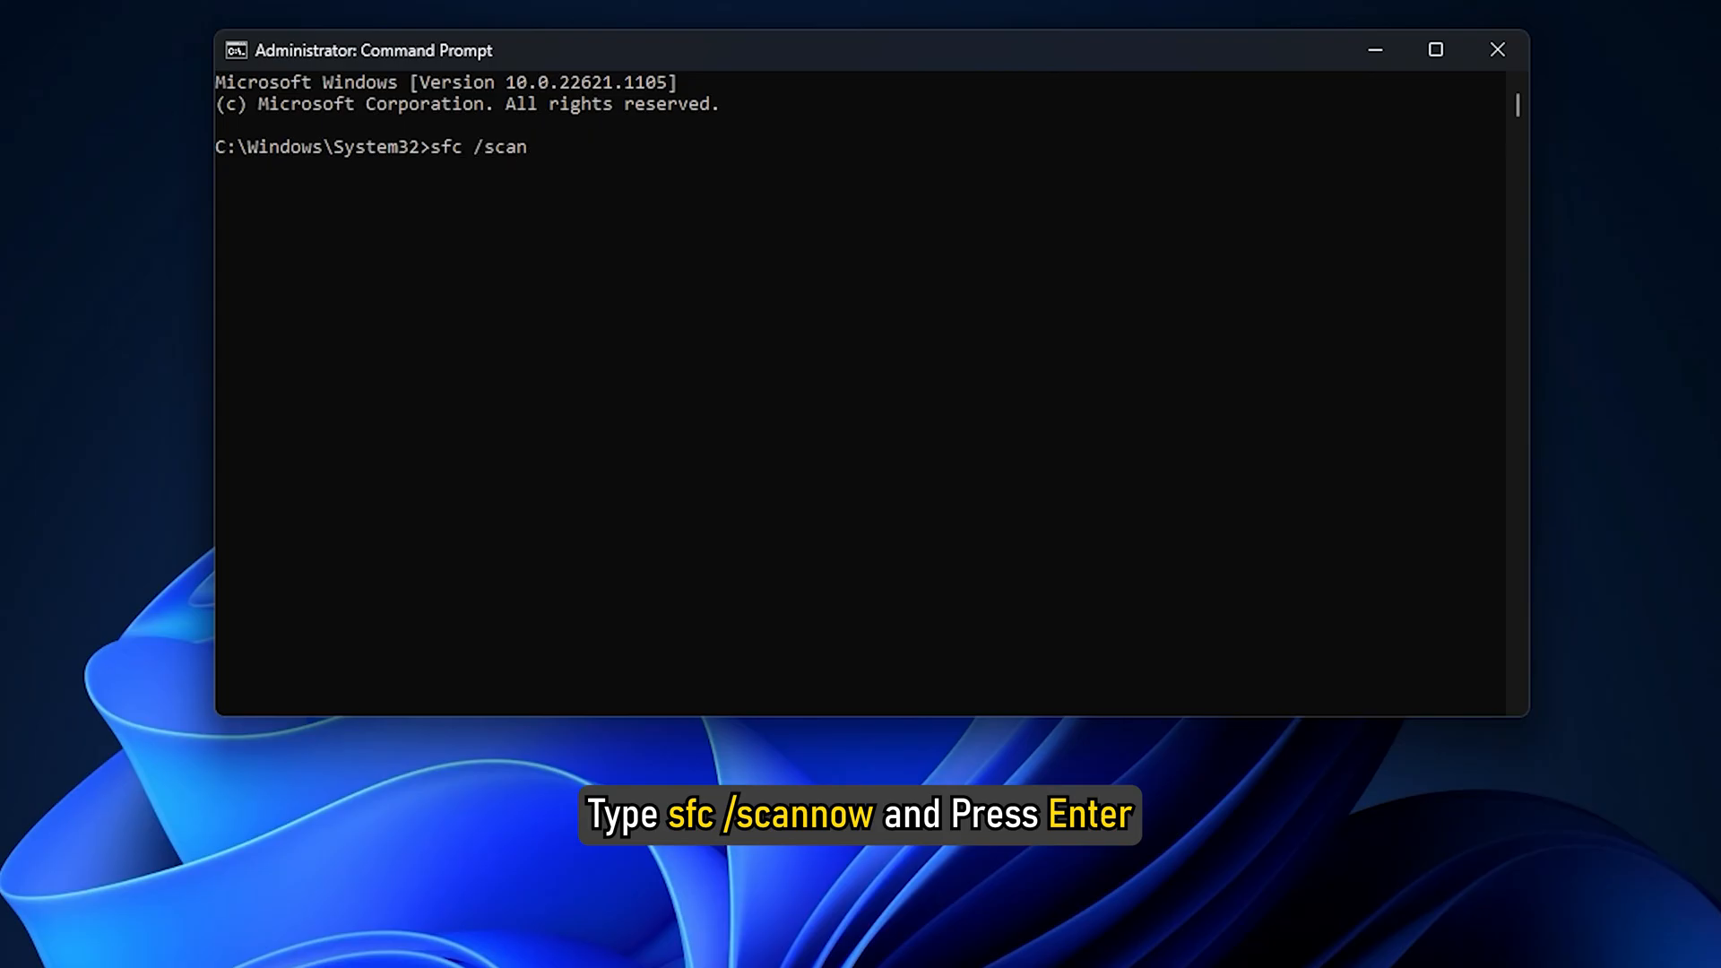
pyautogui.write('now')
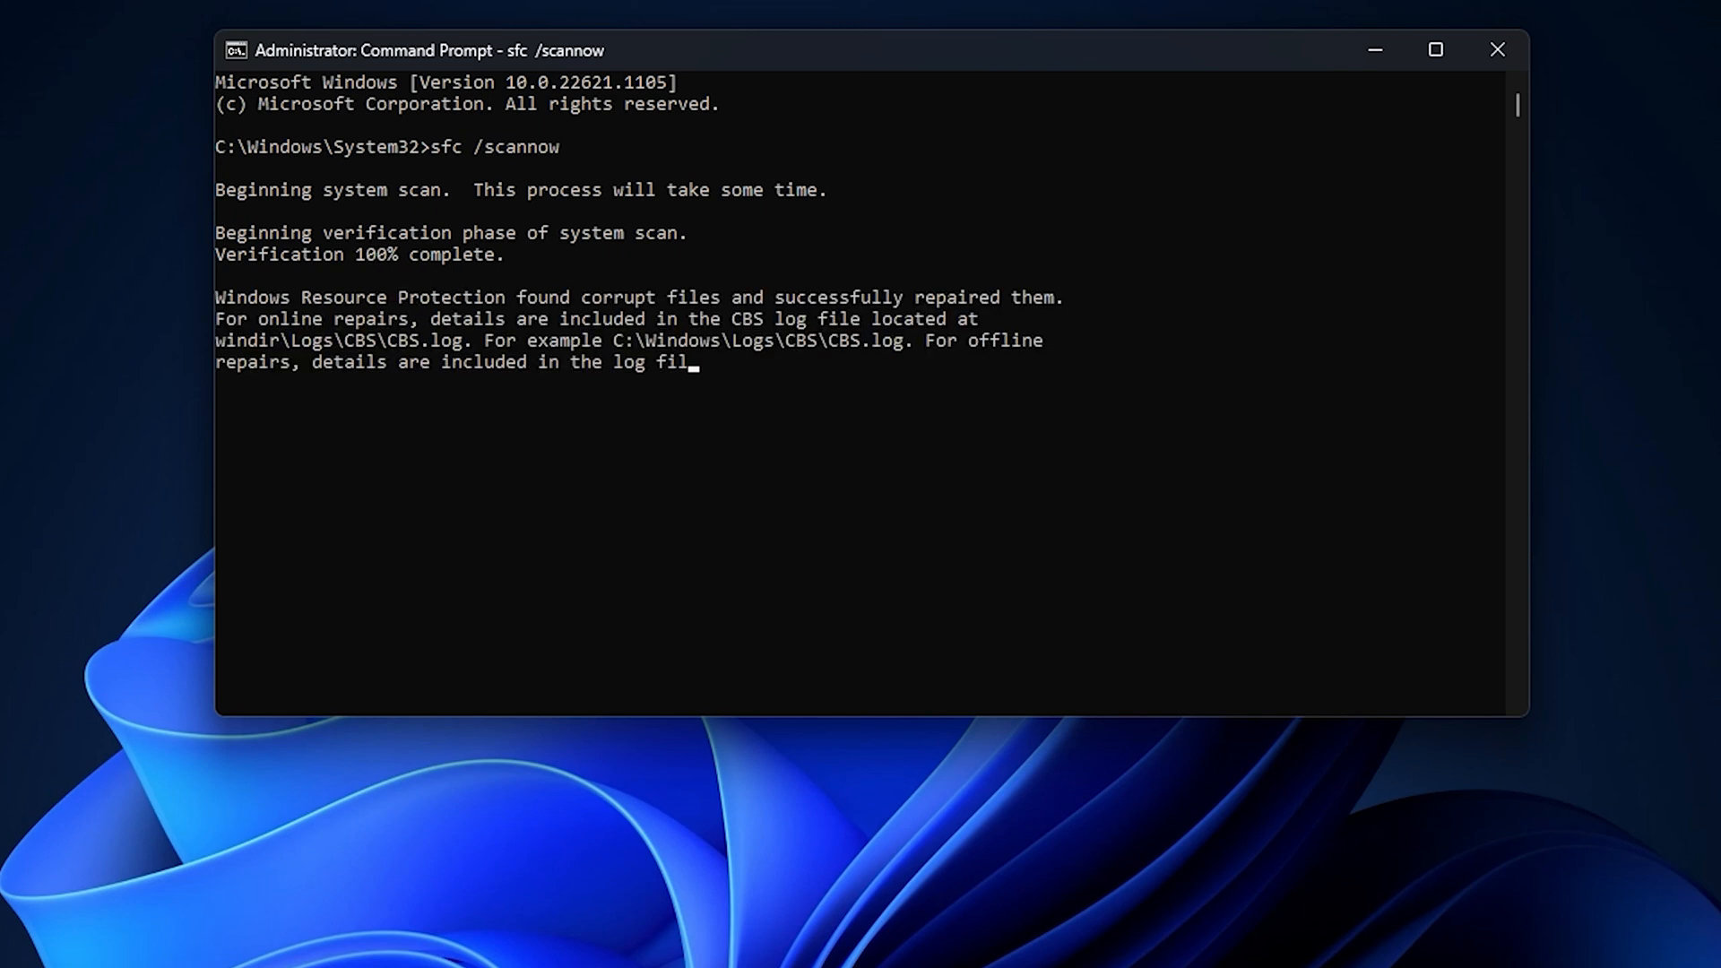
pyautogui.click(1495, 50)
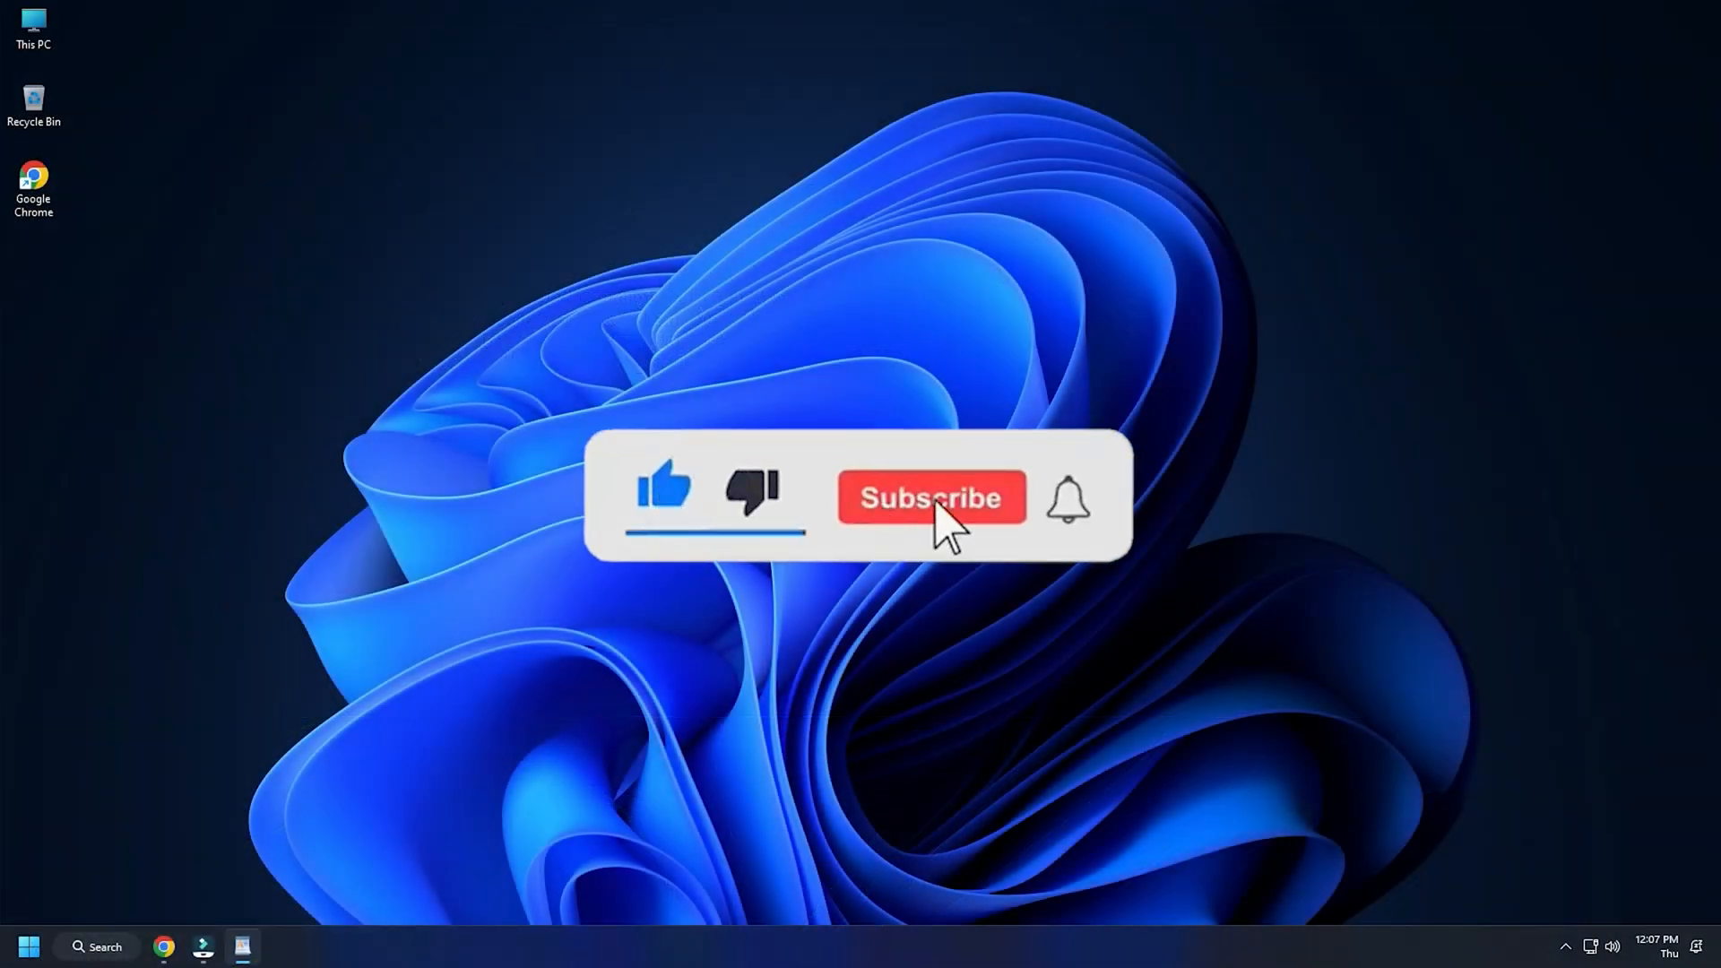
pyautogui.click(931, 496)
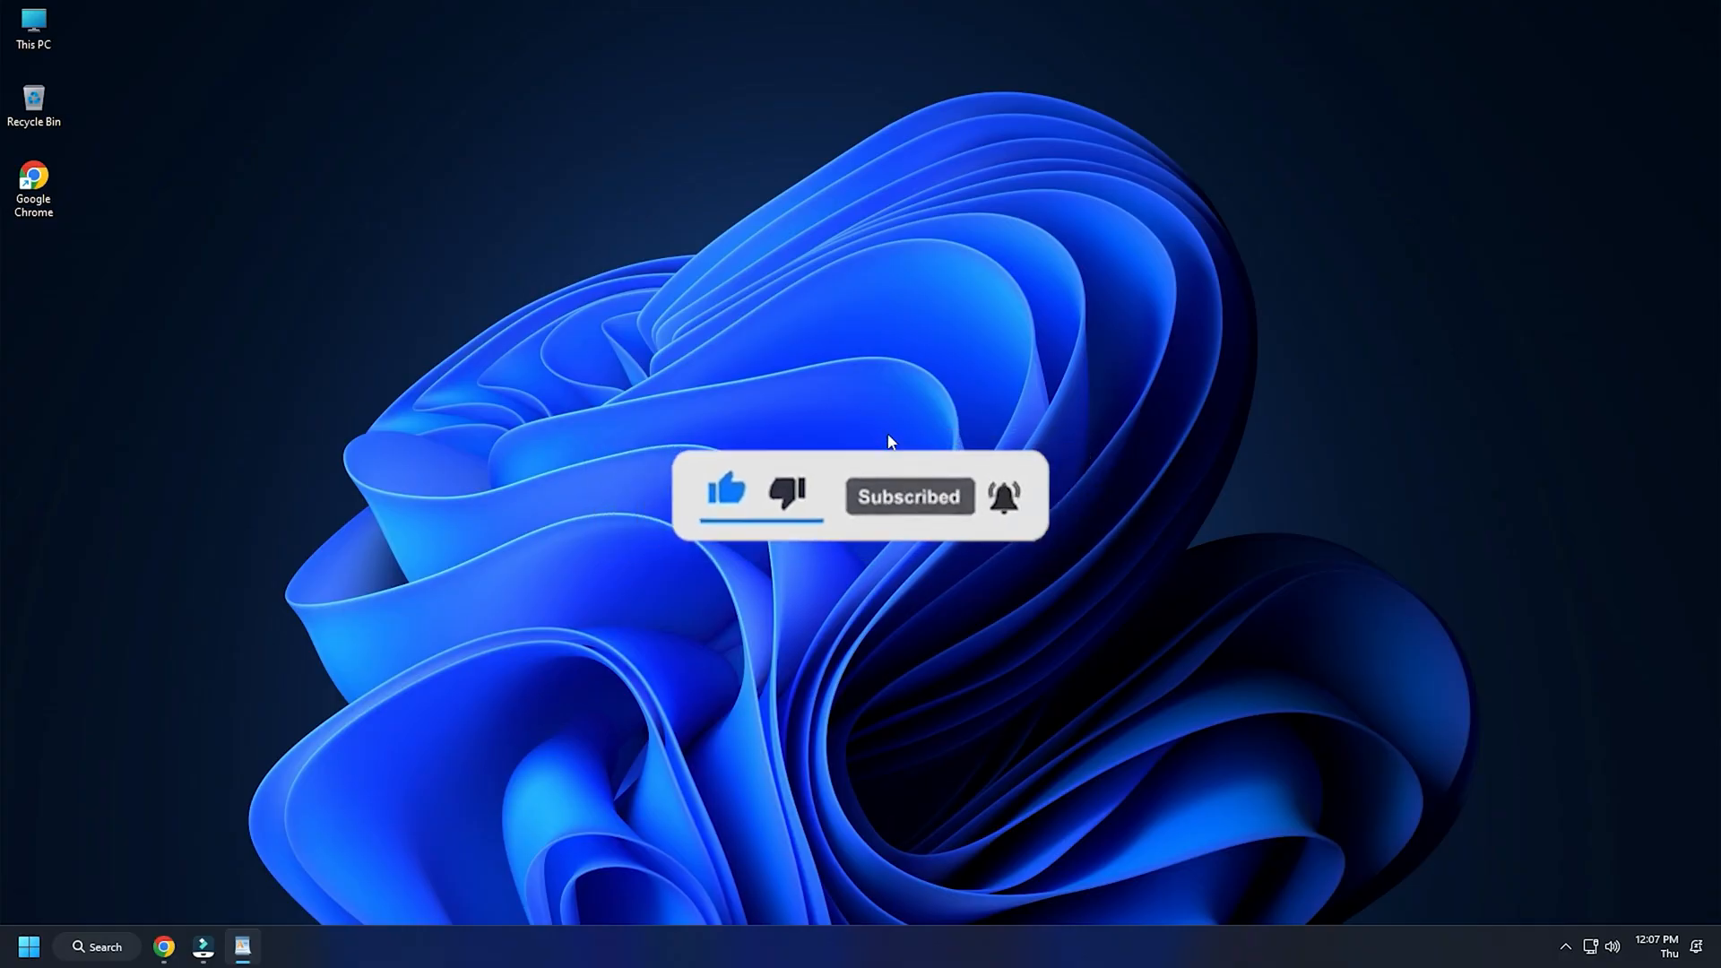